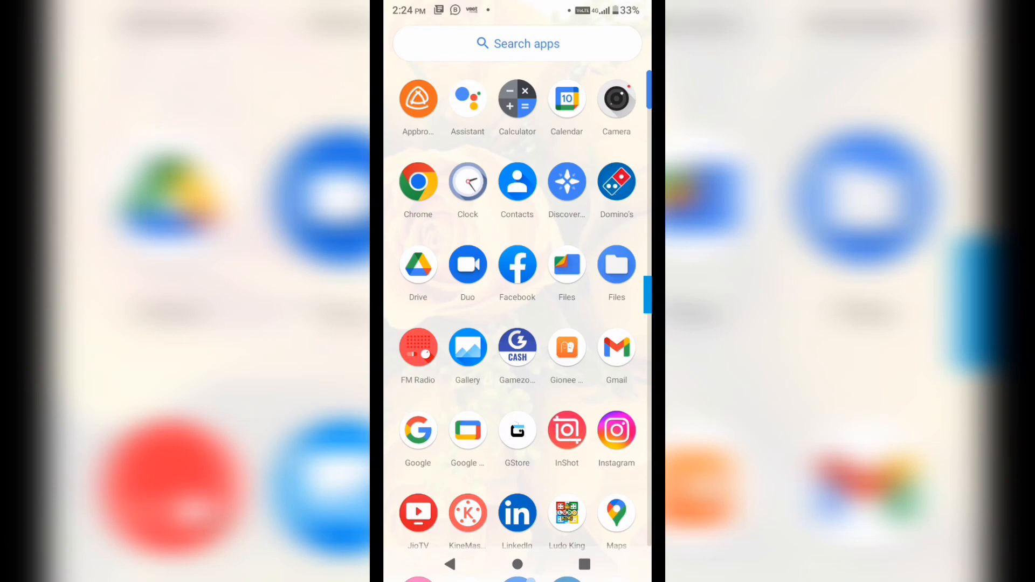
Launch Facebook from the Android launcher and reach the profile switcher list.
left_click(517, 265)
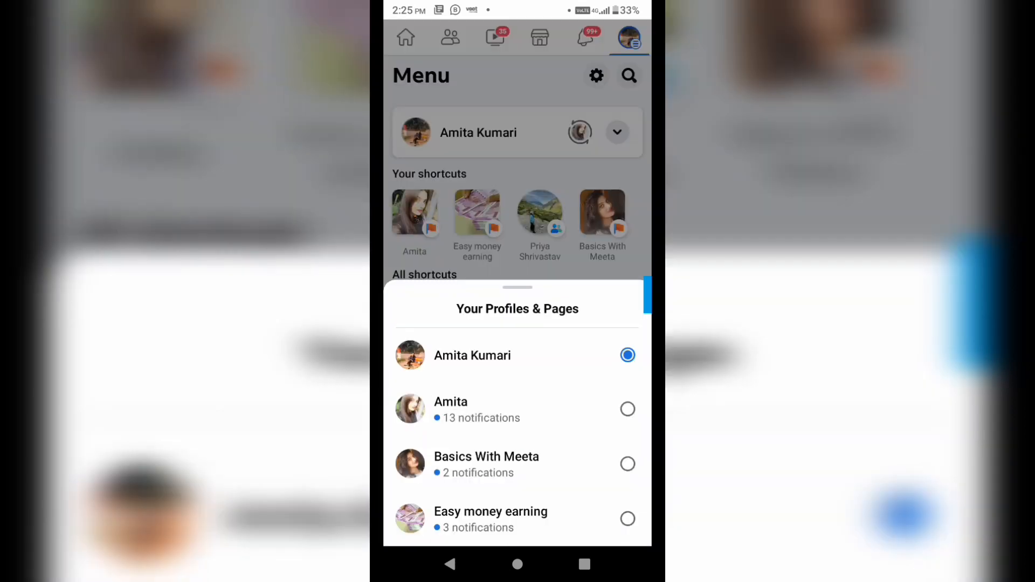
Switch into the Easy money earning Page, save the suggested features notice, and reach its menu.
left_click(491, 519)
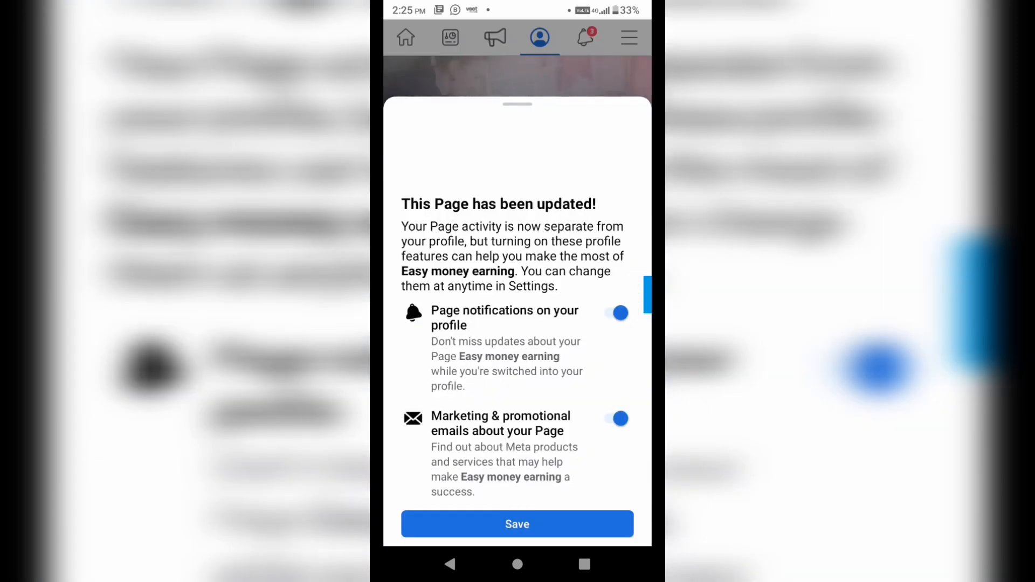
left_click(516, 524)
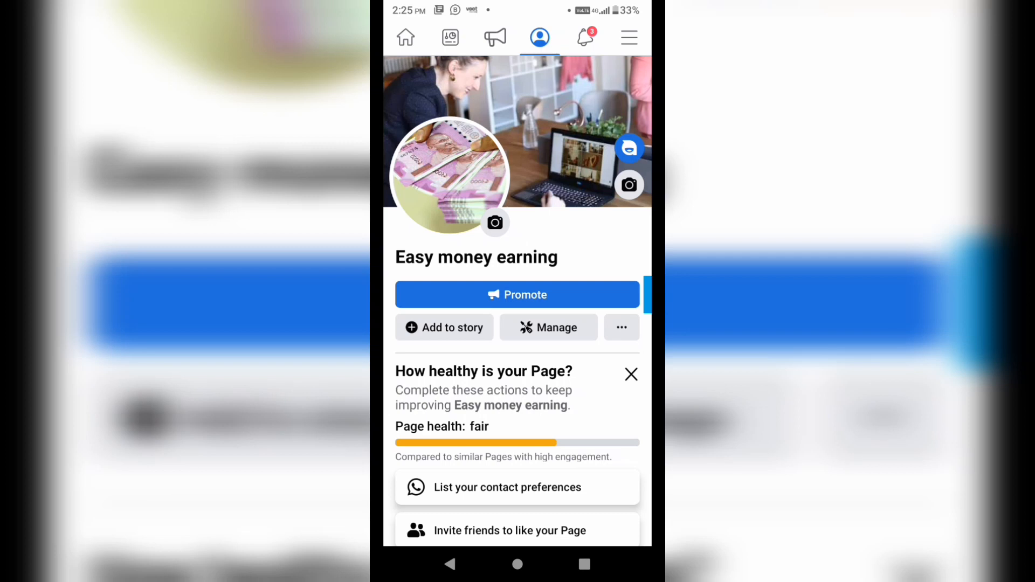
left_click(628, 37)
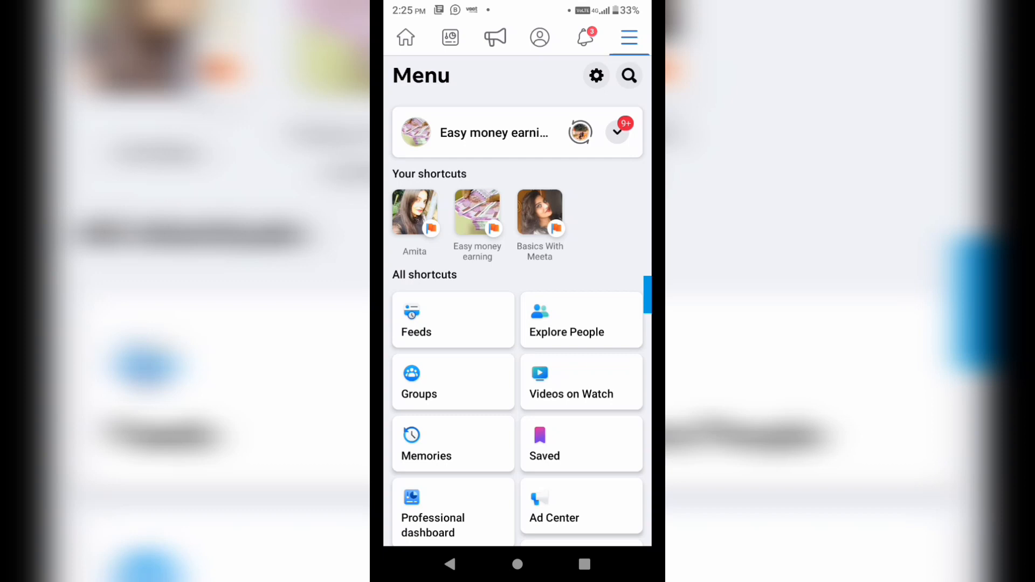
Go into the Page's settings and scroll to the Page settings section with the Name entry.
left_click(596, 75)
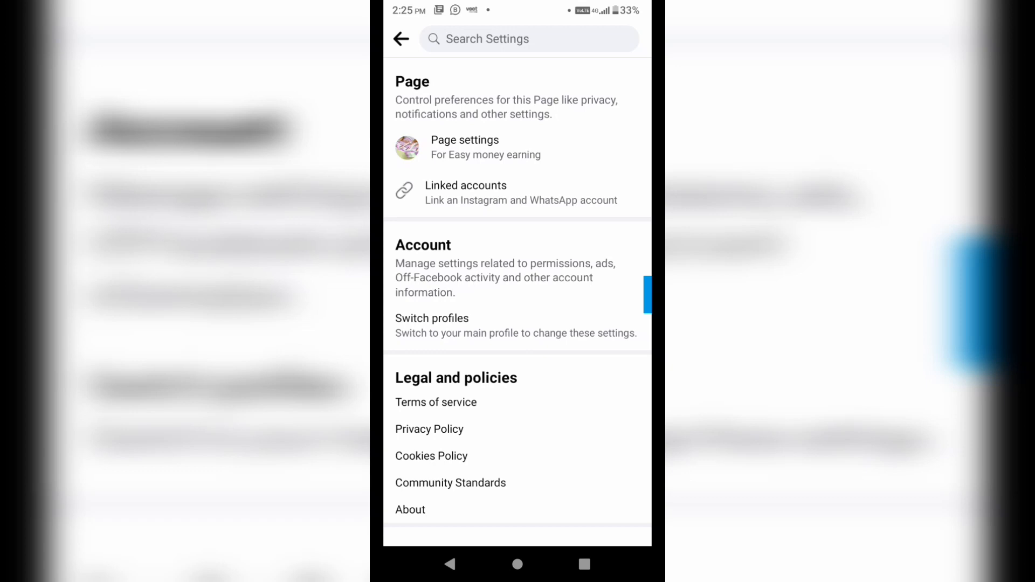
scroll("down", 3)
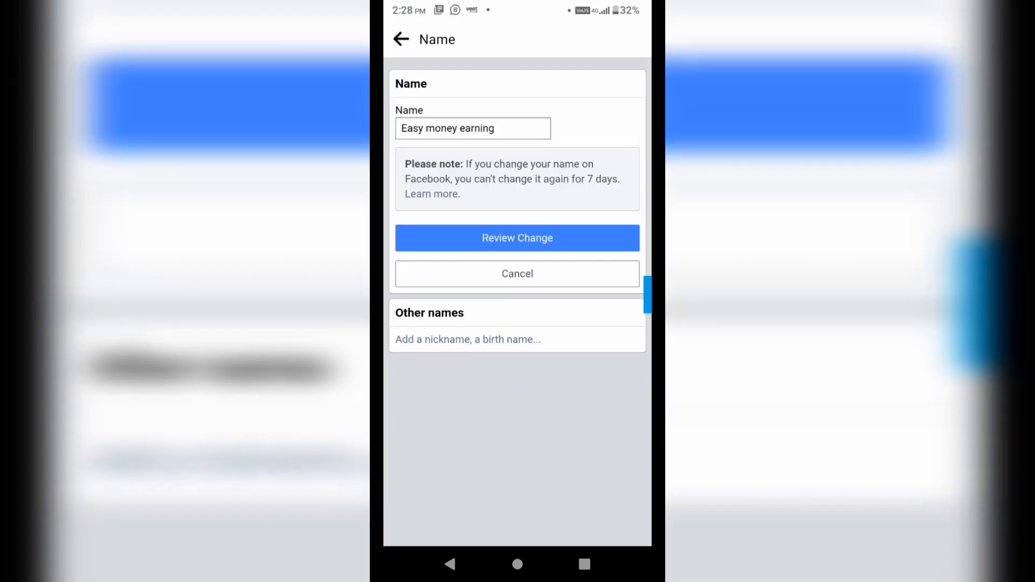
Replace the Page name with 'Ameeta' and bring up the Review Change preview.
left_click(480, 128)
type("A")
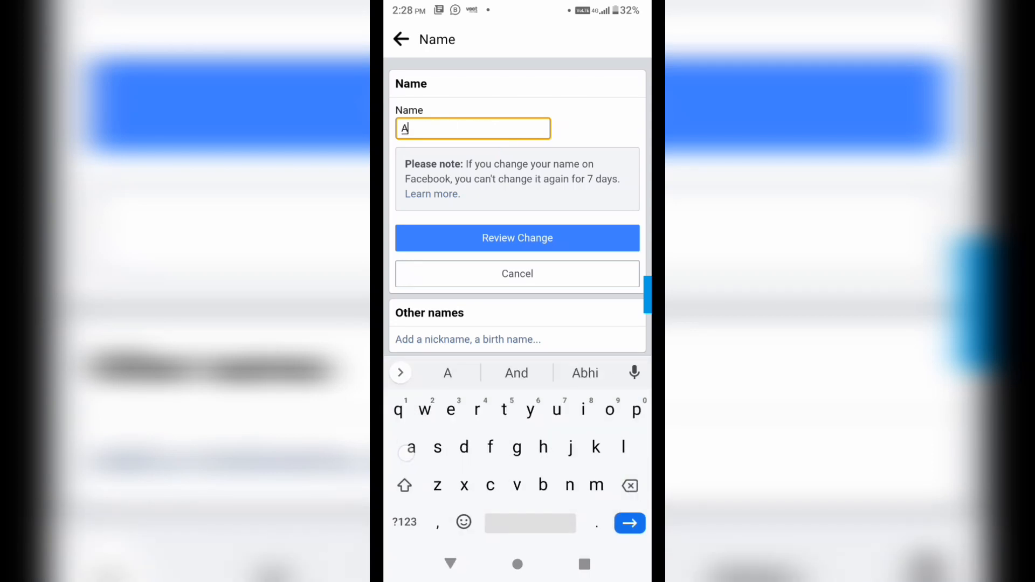
type("meeta")
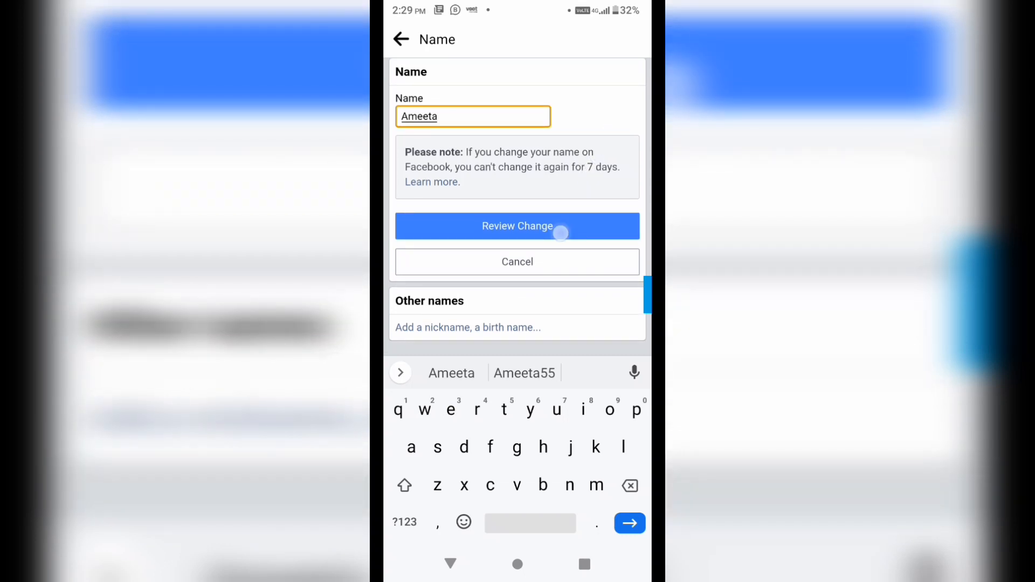
left_click(517, 226)
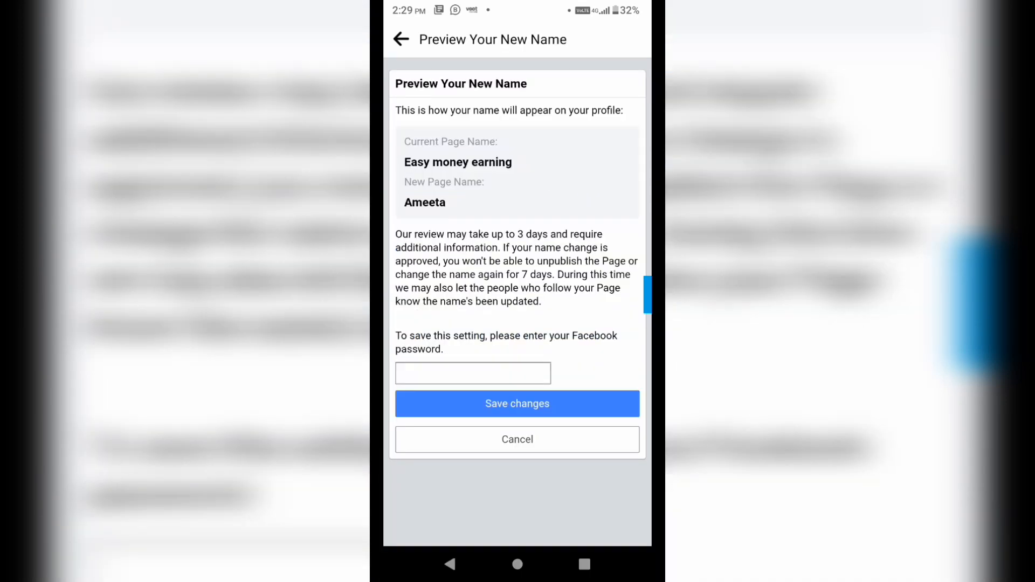
Enter the account password to confirm renaming the Page to Ameeta and save the change.
left_click(472, 373)
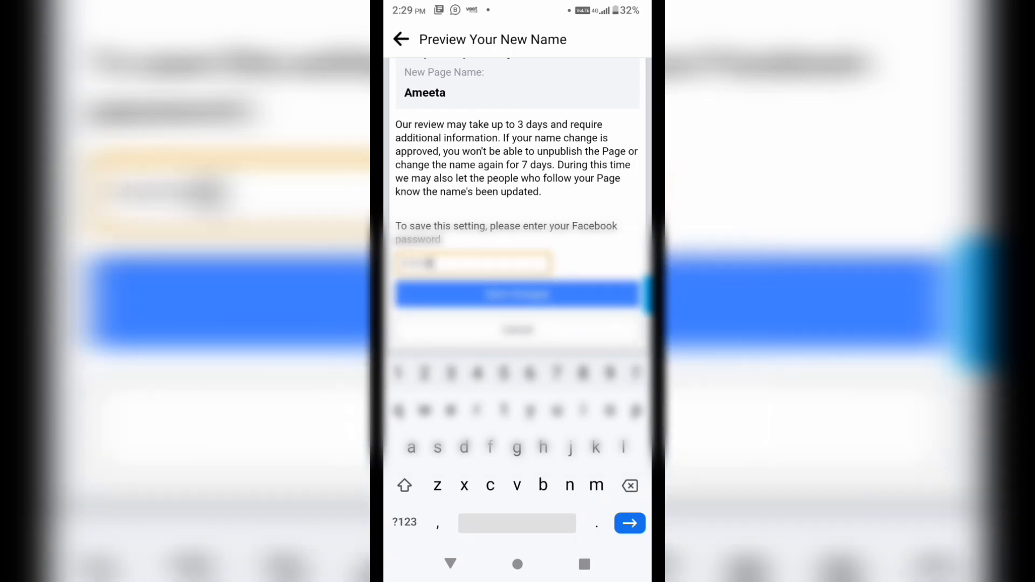
left_click(406, 521)
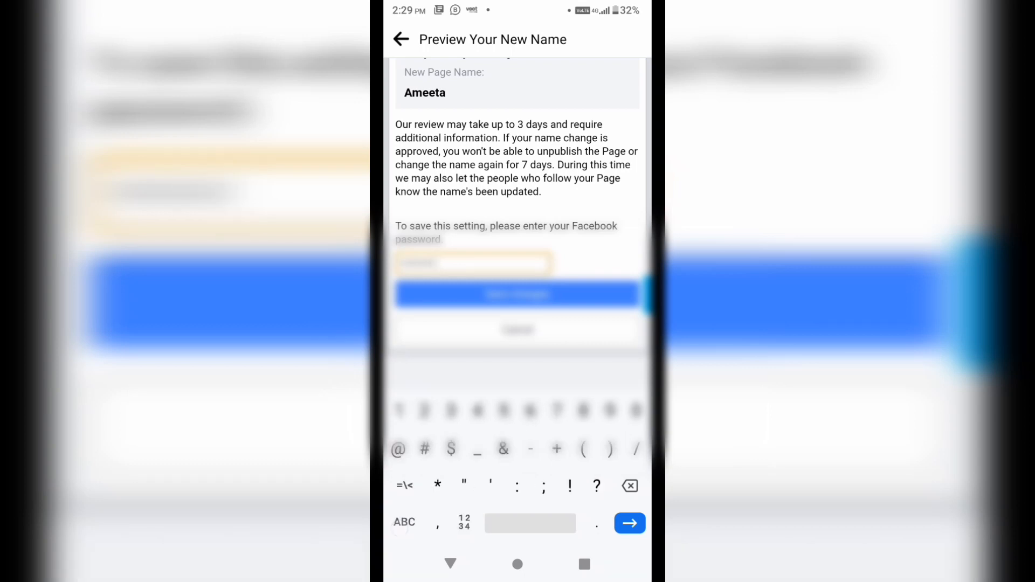
scroll("down", 3)
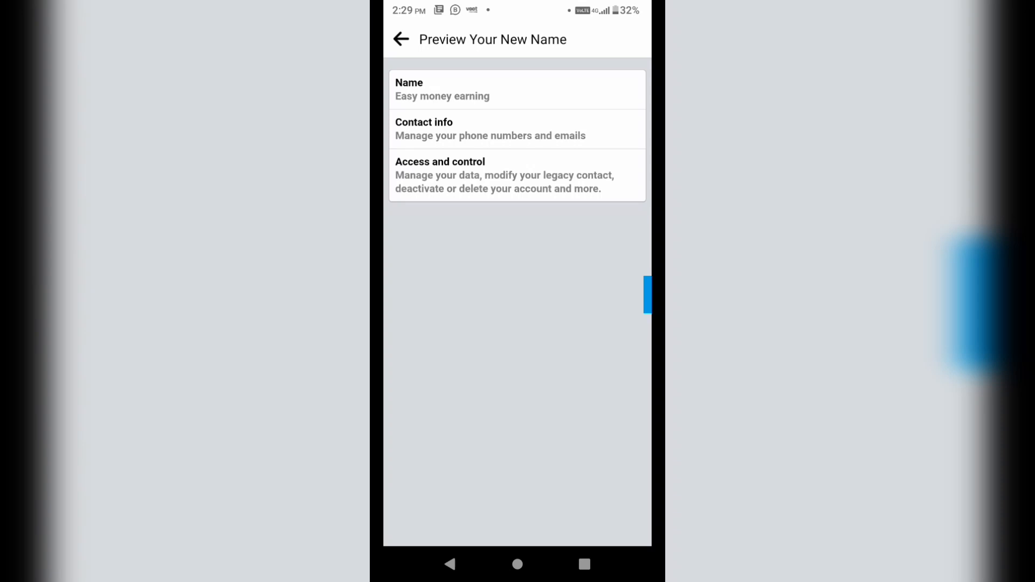
Revisit the Page's name details to check the rename status, then dismiss the notice.
left_click(517, 89)
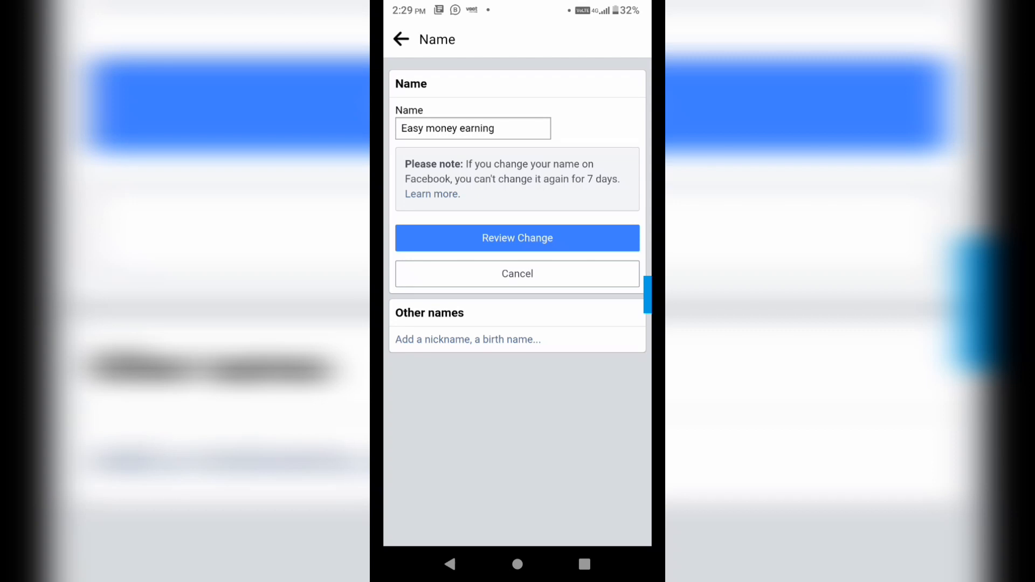
left_click(516, 238)
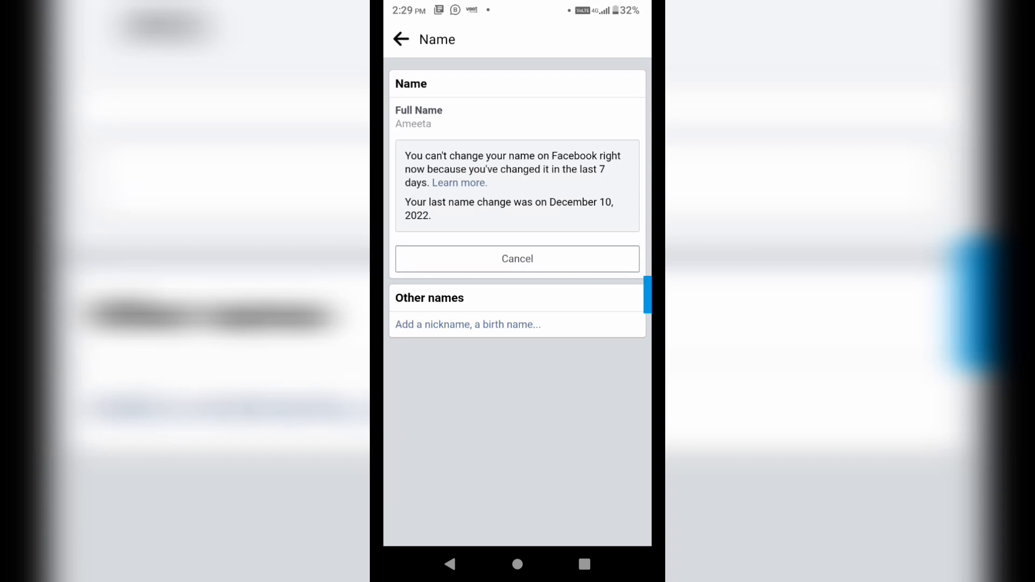
left_click(402, 38)
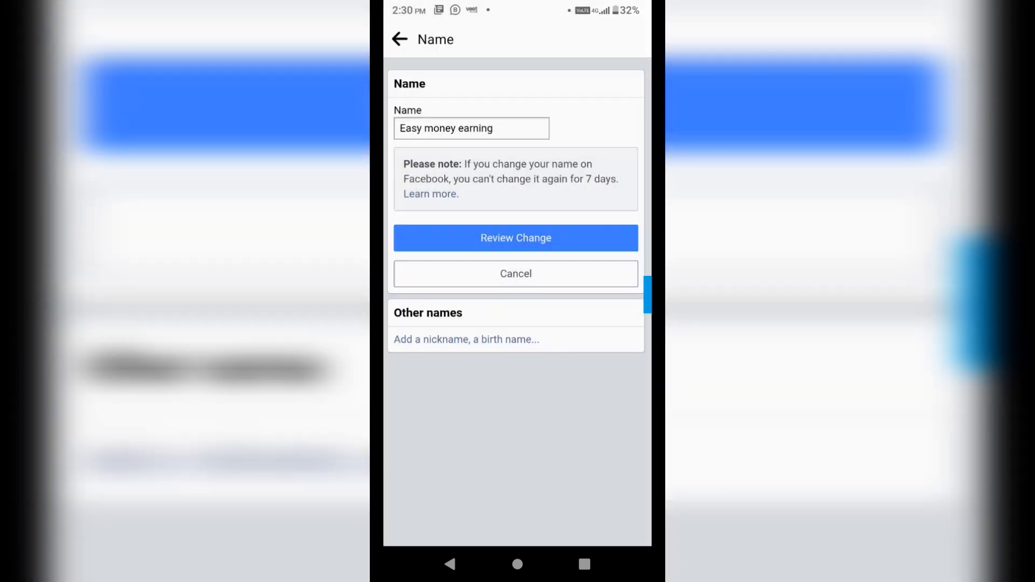
Back out through name settings and the settings list to the Page's menu.
left_click(515, 238)
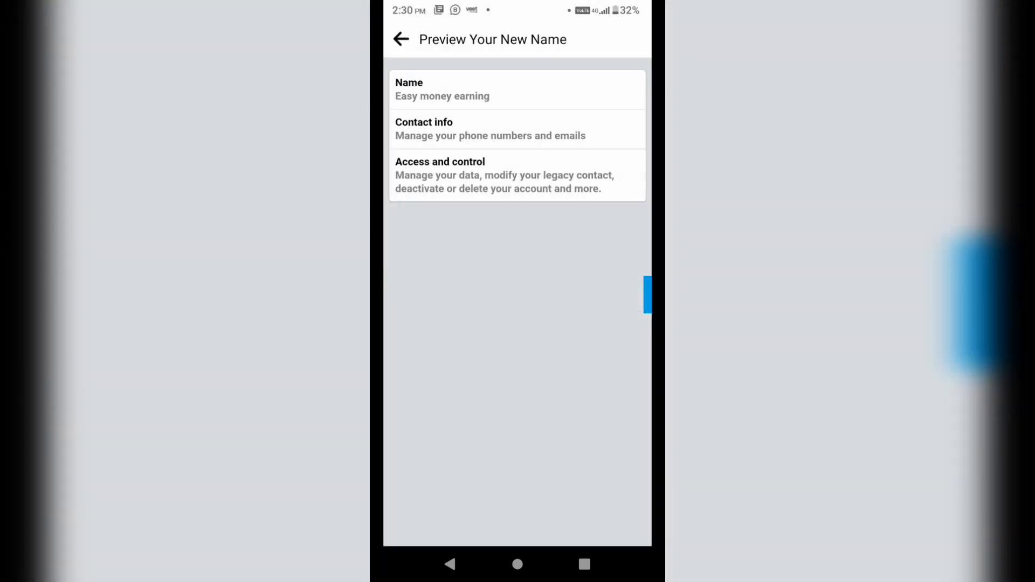
left_click(400, 39)
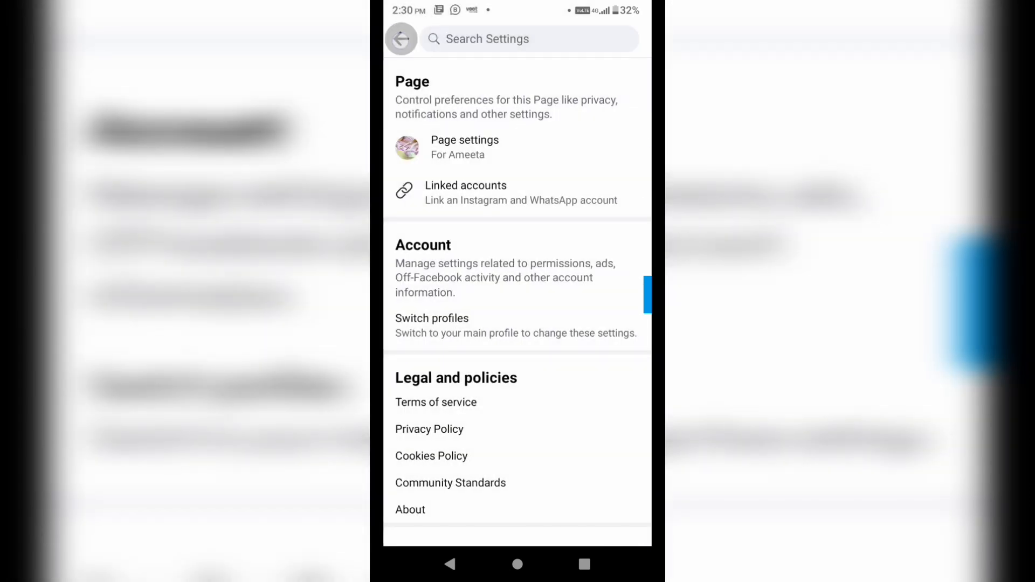
left_click(401, 39)
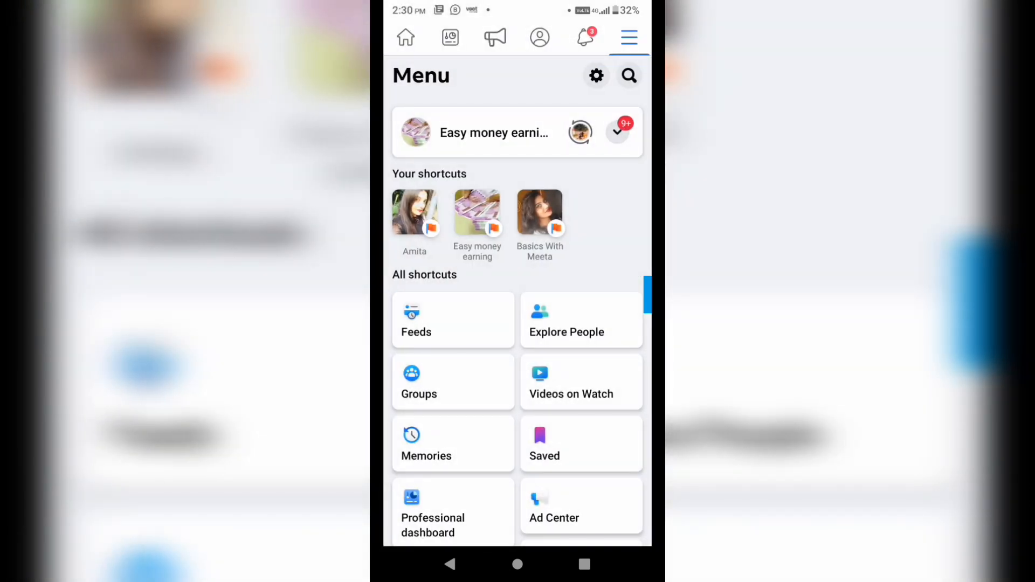